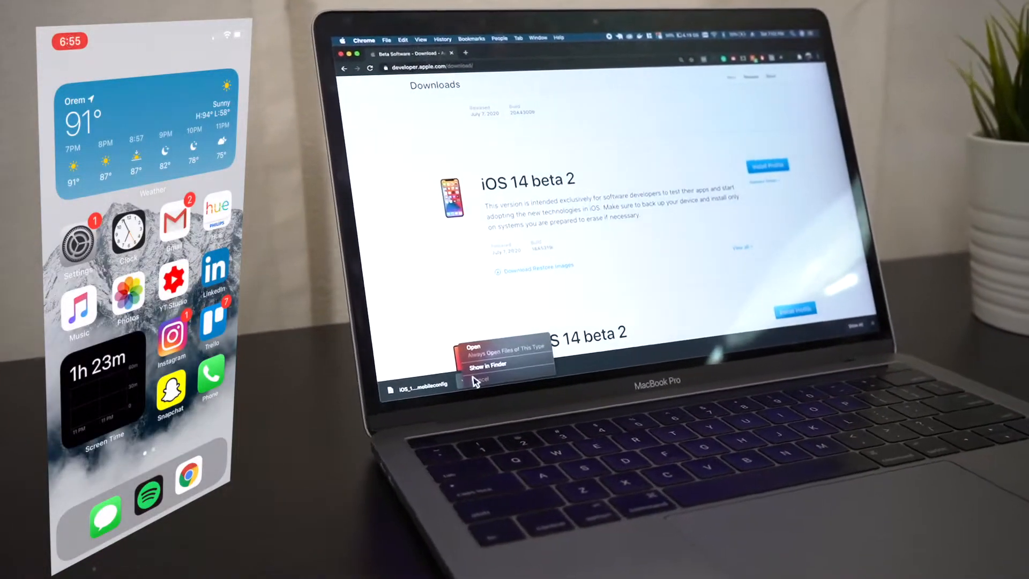
# Search Safari for 'apple beta program'
pyautogui.click(487, 365)
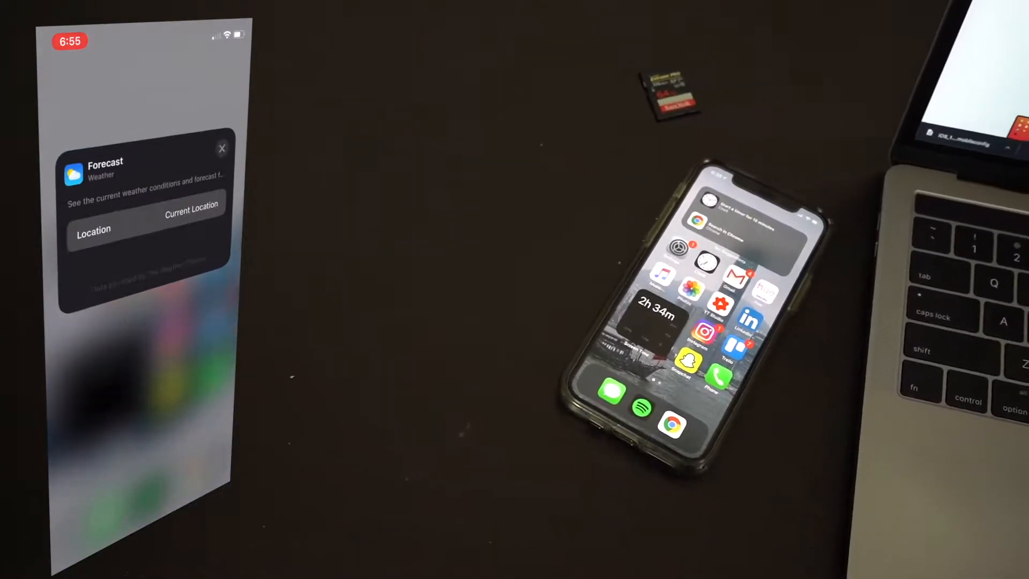
pyautogui.click(221, 149)
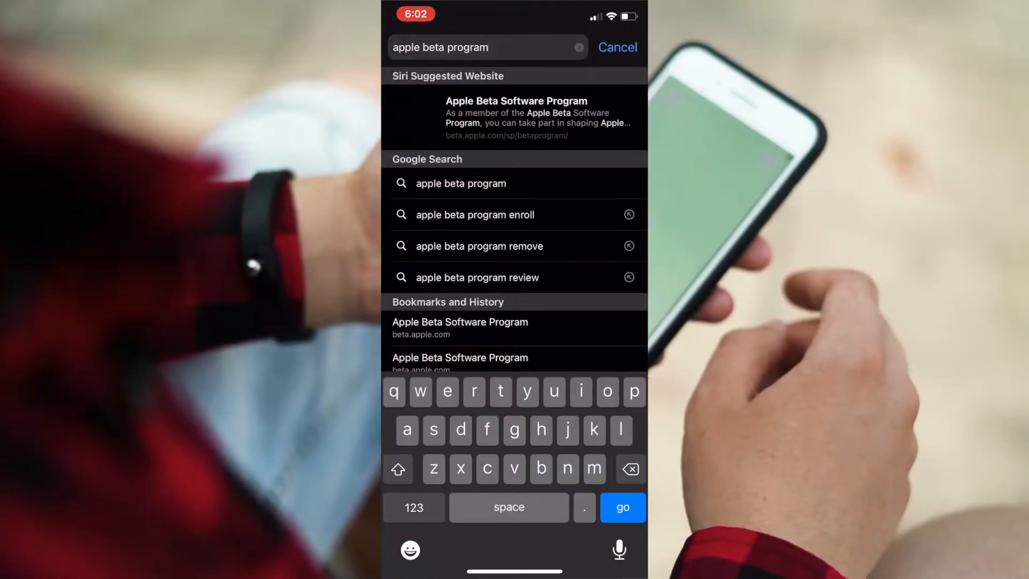
pyautogui.click(622, 508)
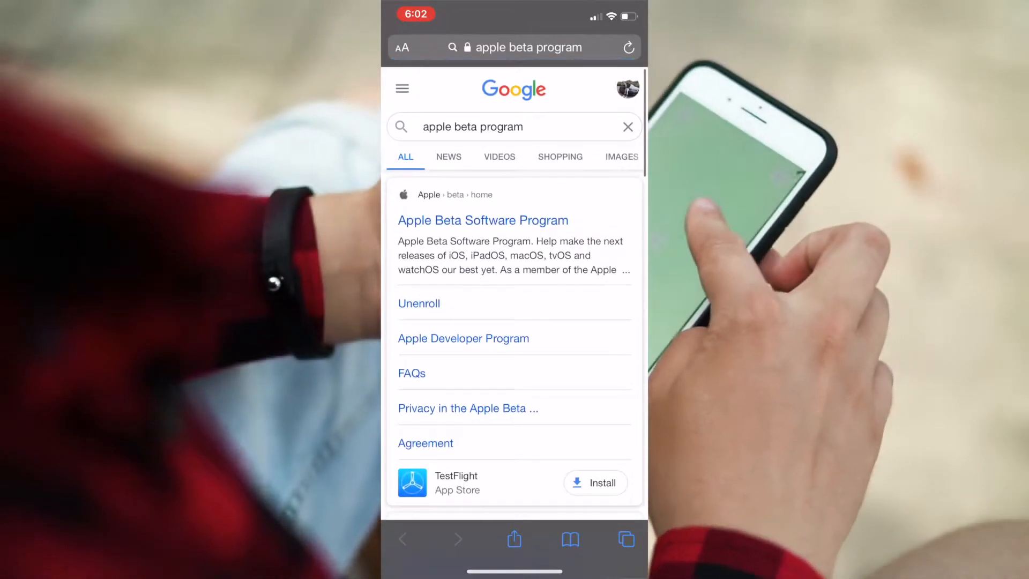
# Open the Apple Beta Software Program site and sign in with Face ID
pyautogui.click(482, 220)
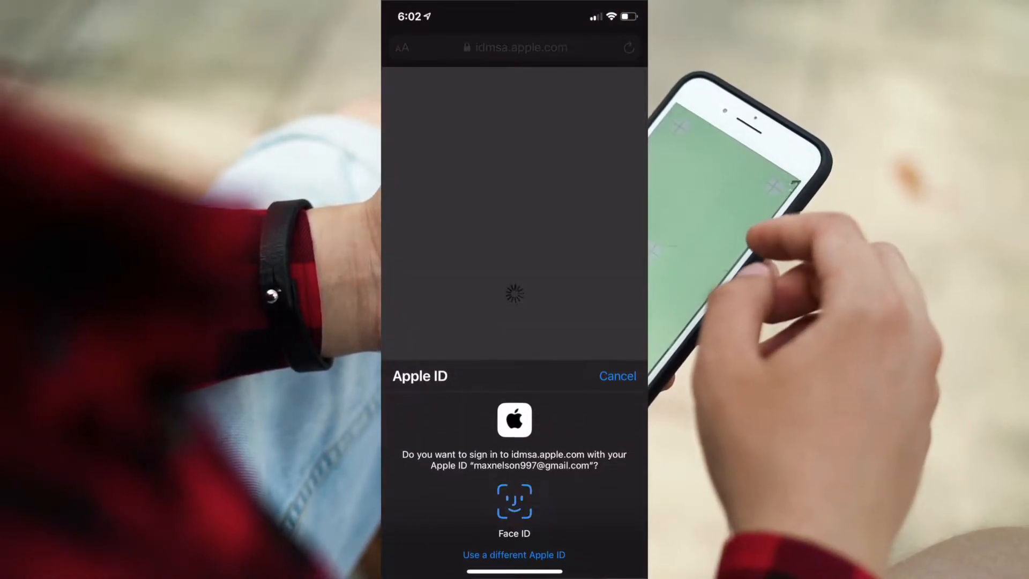
pyautogui.click(514, 500)
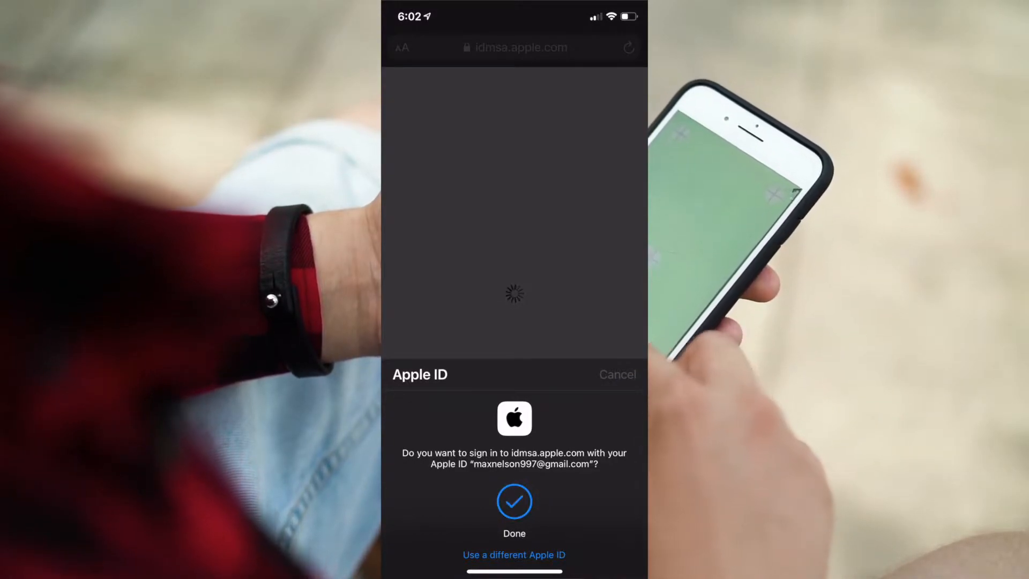
pyautogui.click(513, 502)
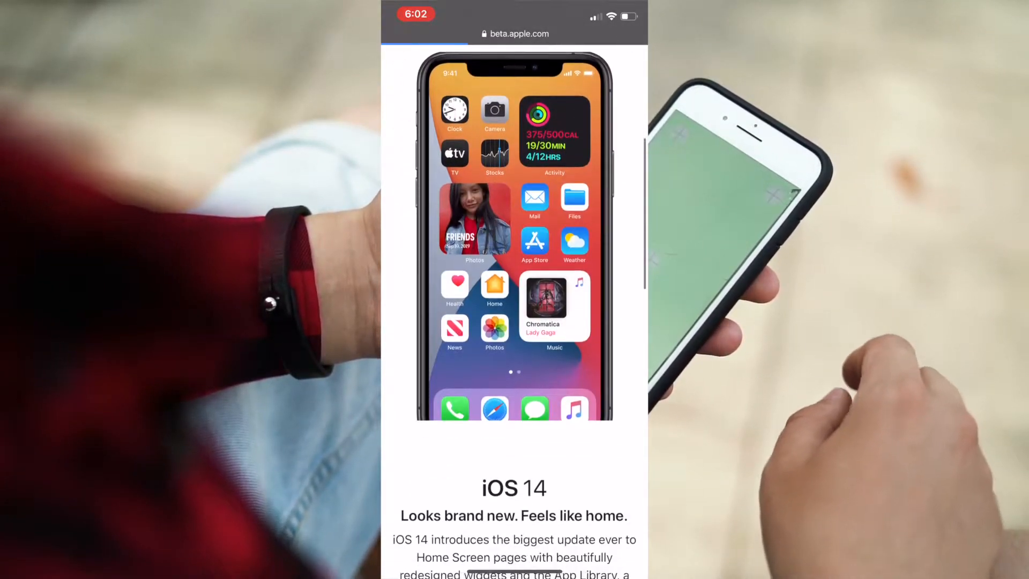
pyautogui.scroll(-3)
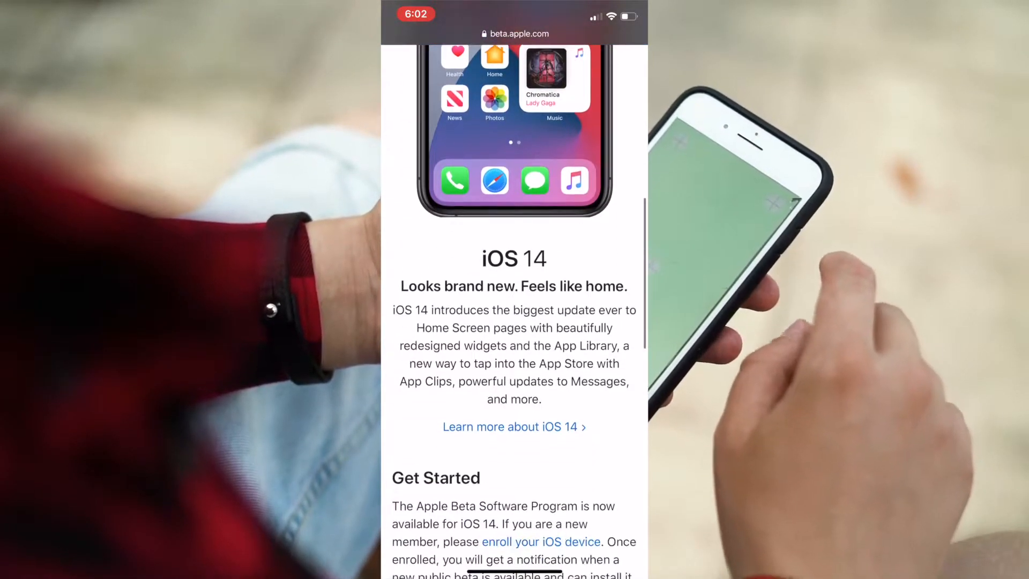
pyautogui.scroll(-3)
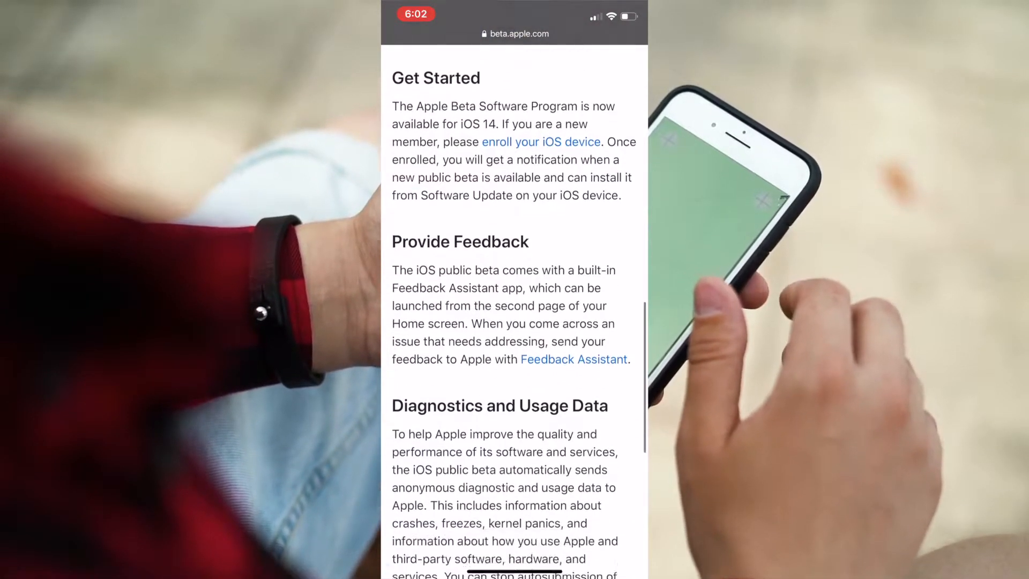
pyautogui.scroll(-3)
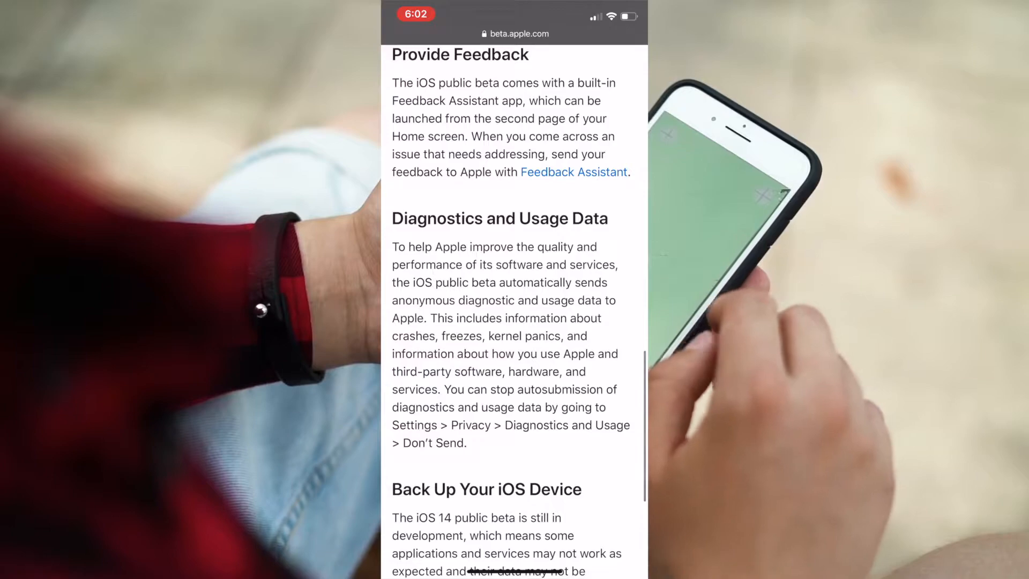
pyautogui.scroll(-3)
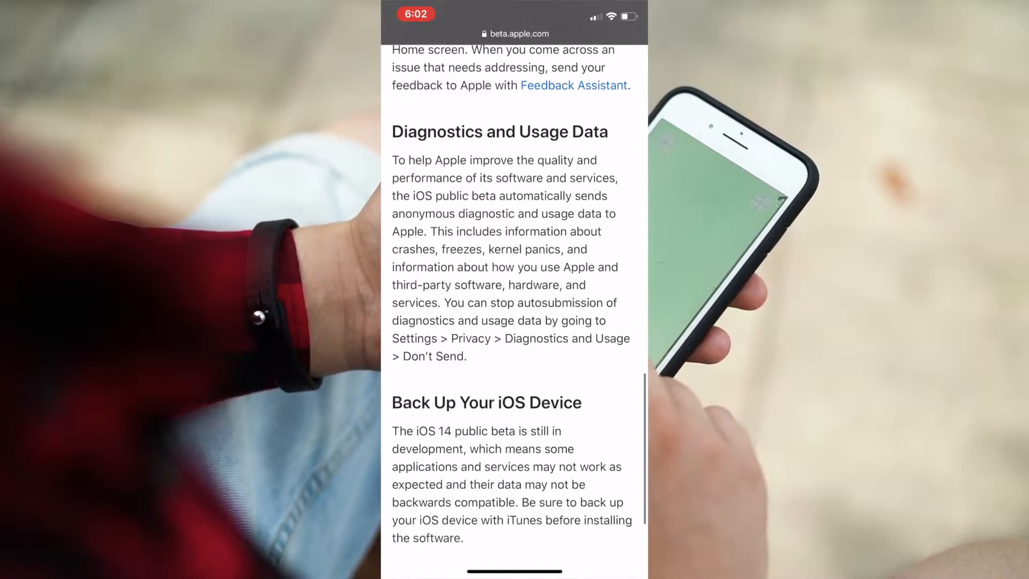
pyautogui.scroll(-3)
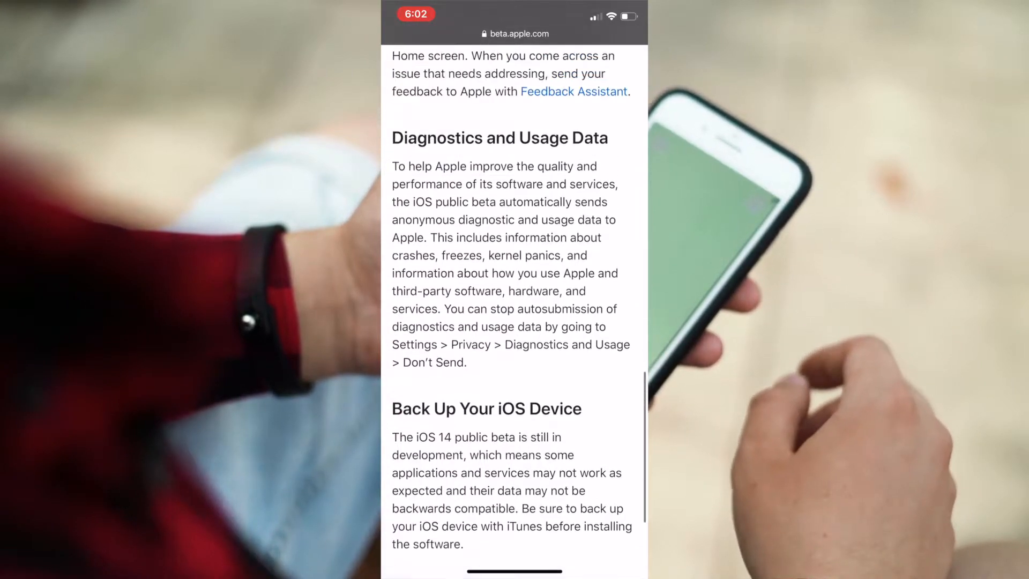
pyautogui.scroll(3)
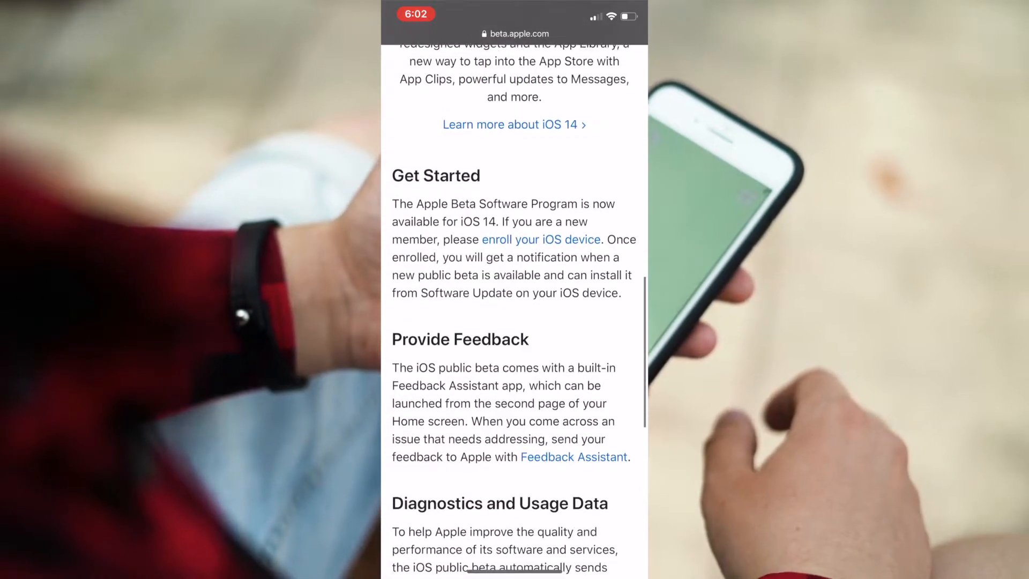
# Download the beta configuration profile from the enroll page, allow it, and close the notice
pyautogui.click(539, 239)
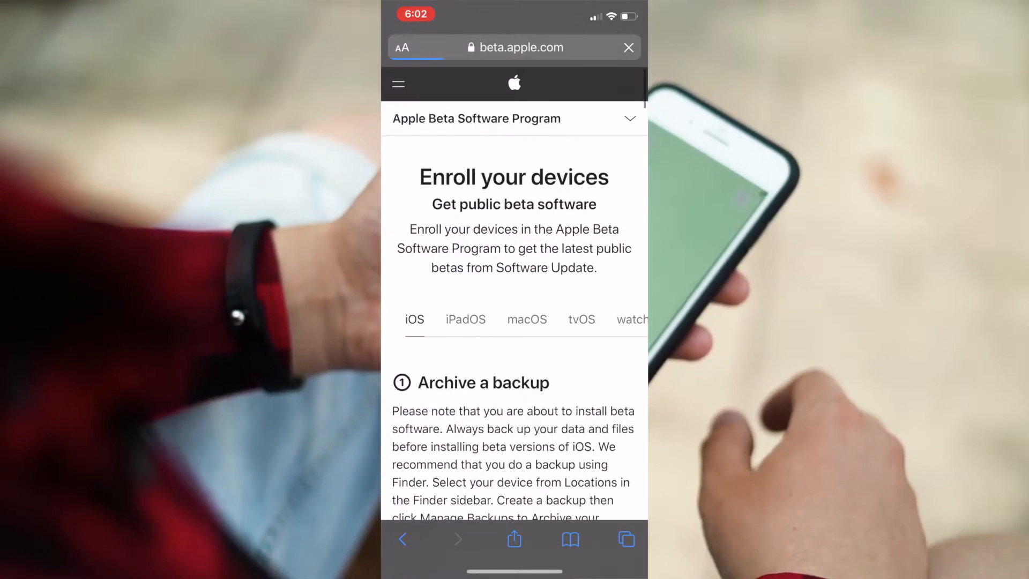
pyautogui.scroll(-3)
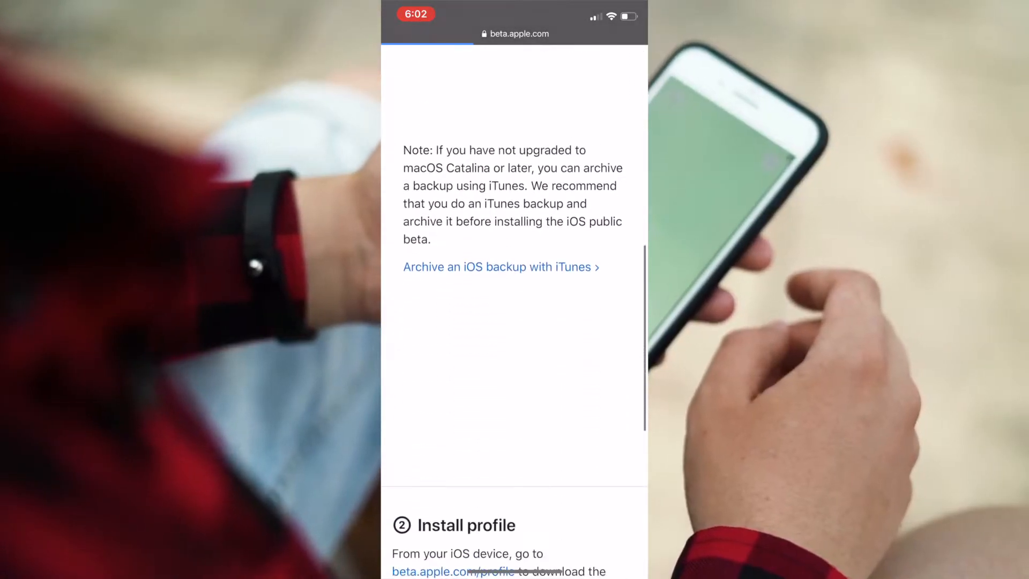
pyautogui.scroll(-3)
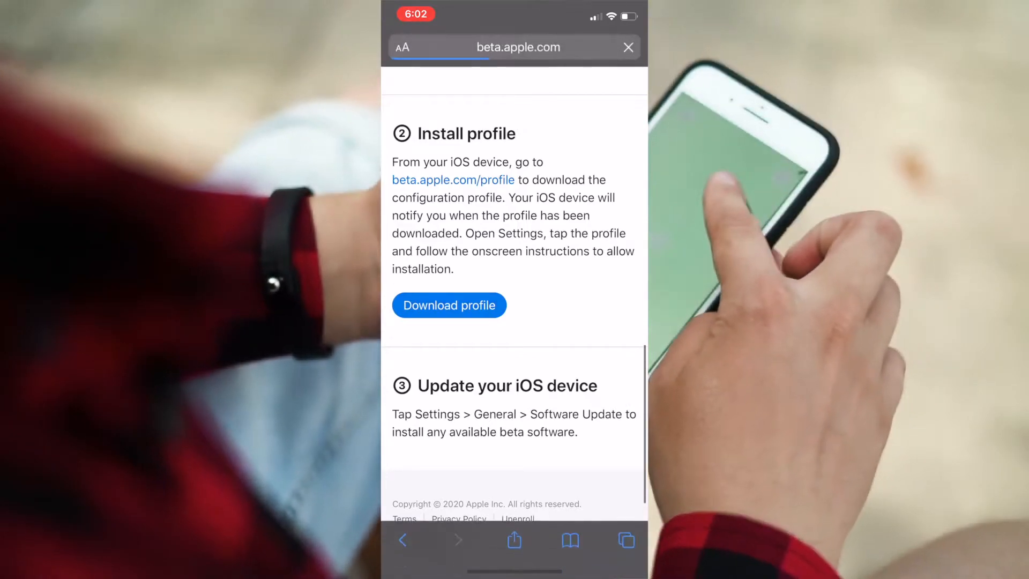
pyautogui.click(449, 304)
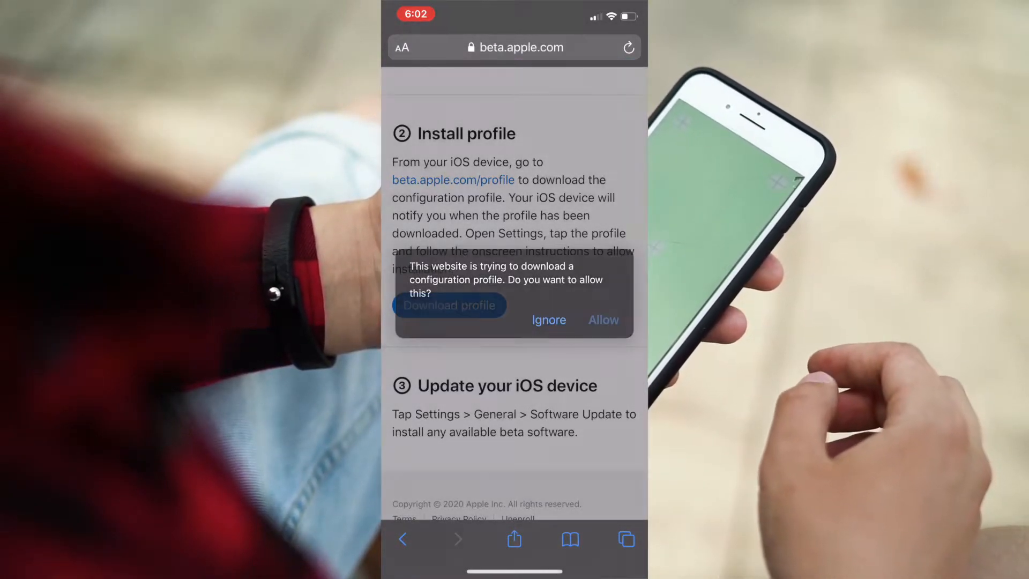
pyautogui.click(602, 320)
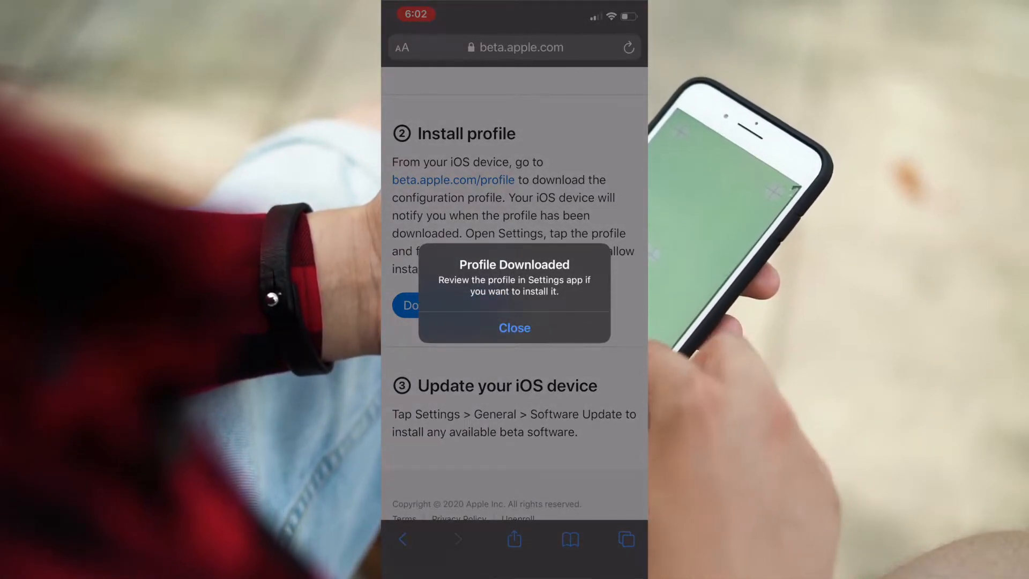
pyautogui.click(513, 327)
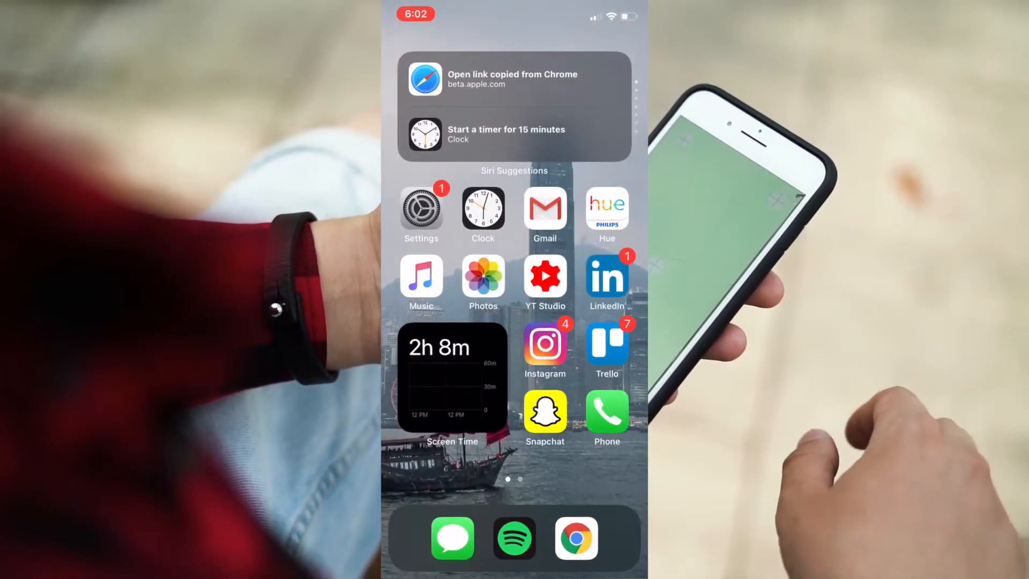
# Install the iOS 14 & iPadOS 14 beta profile from Settings, then check Software Update
pyautogui.click(421, 210)
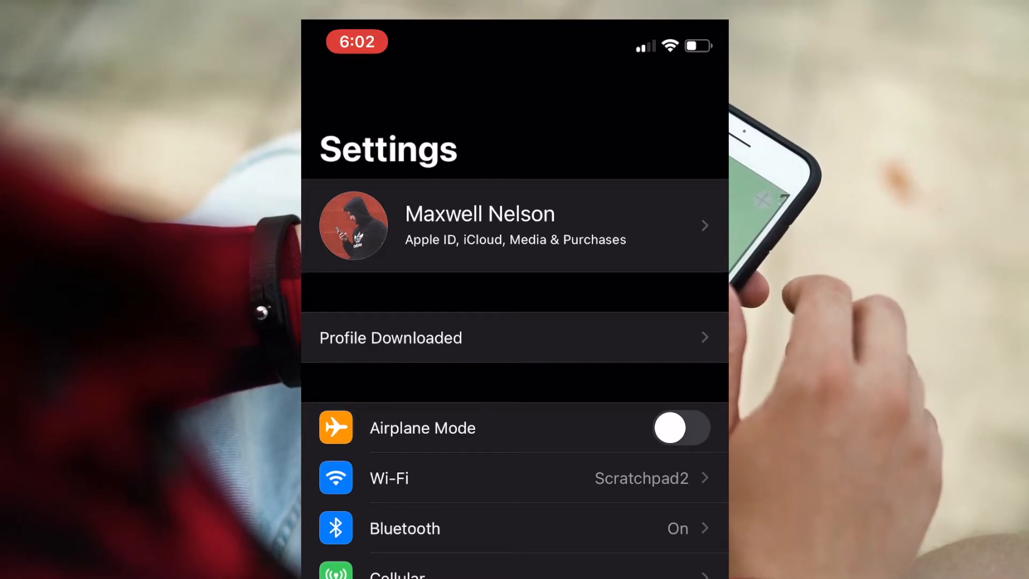
pyautogui.click(390, 337)
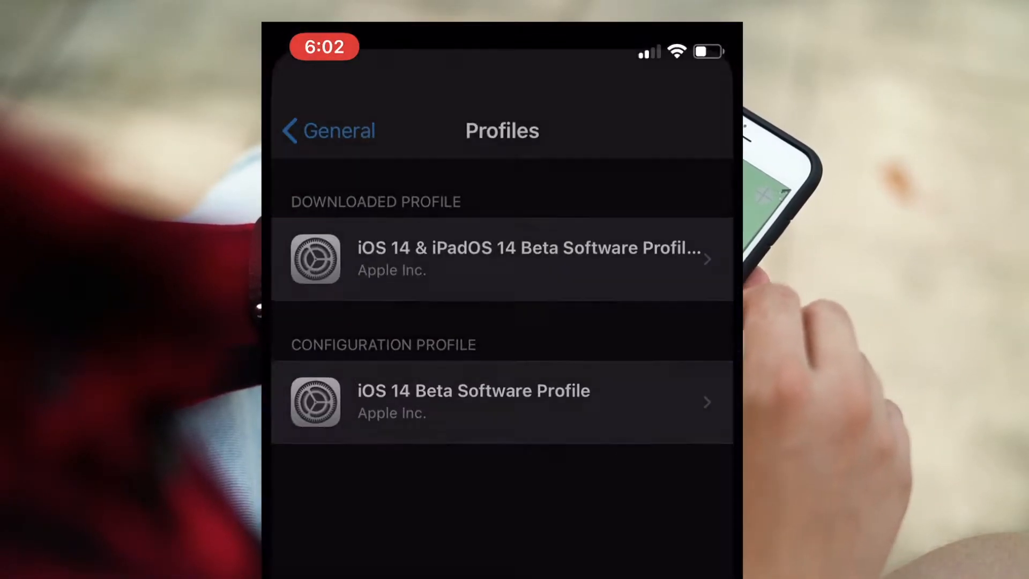
pyautogui.click(502, 258)
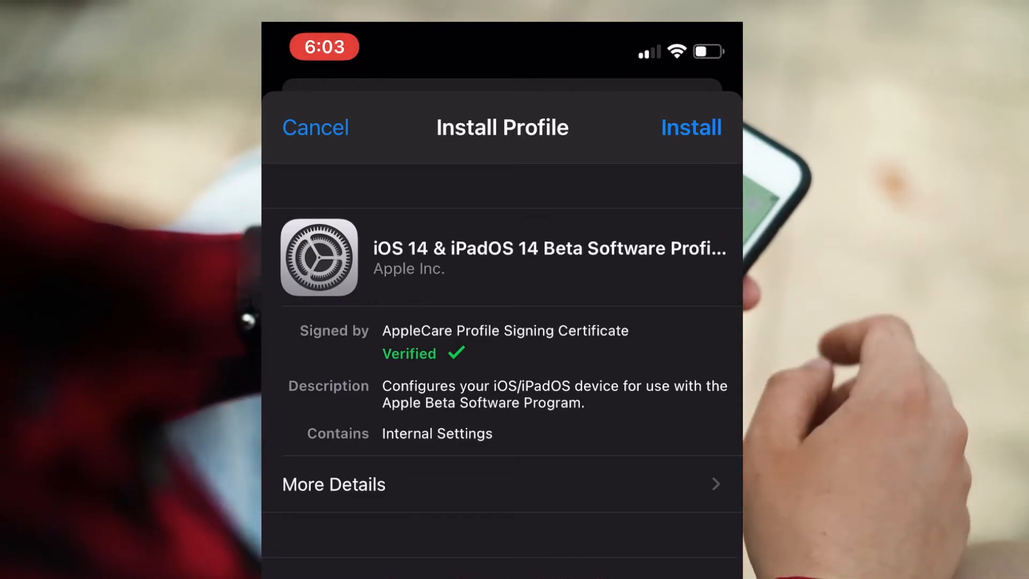
pyautogui.click(315, 126)
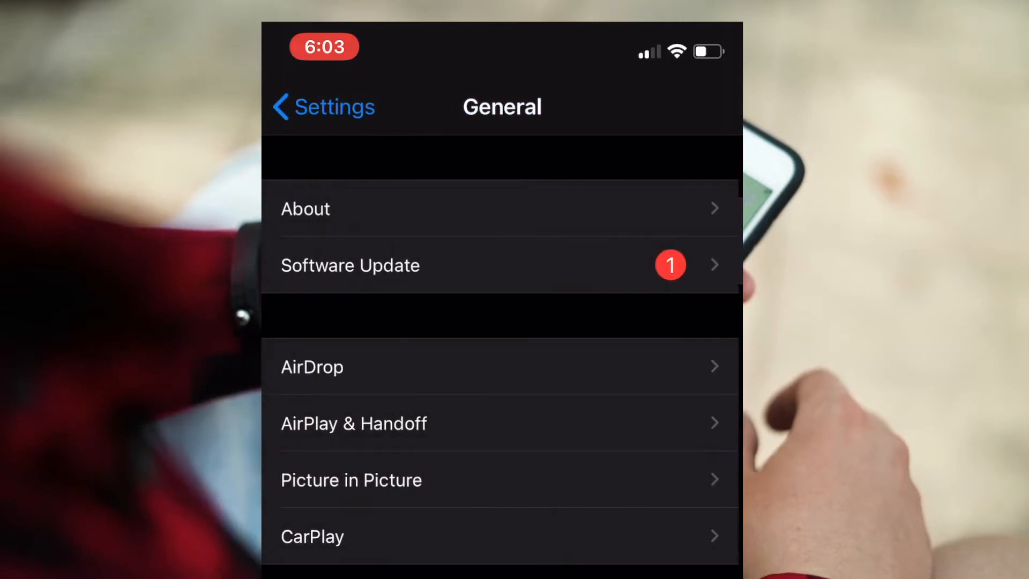
pyautogui.click(350, 265)
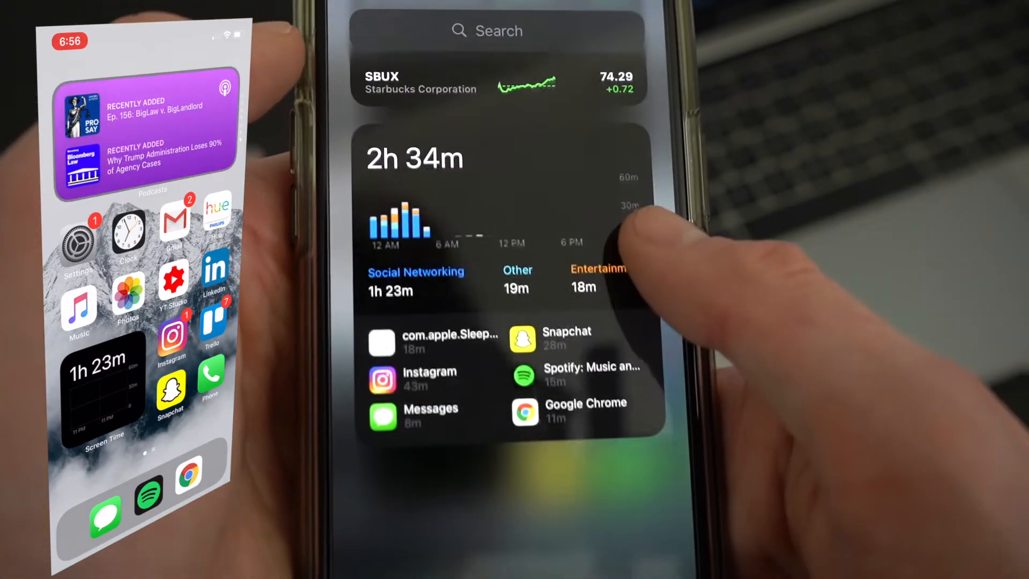
pyautogui.scroll(-3)
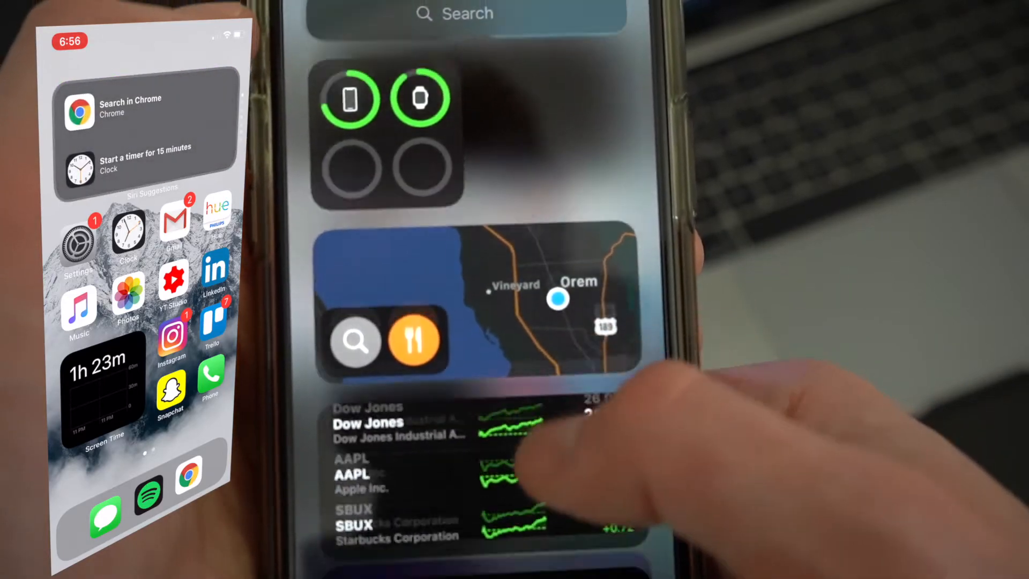